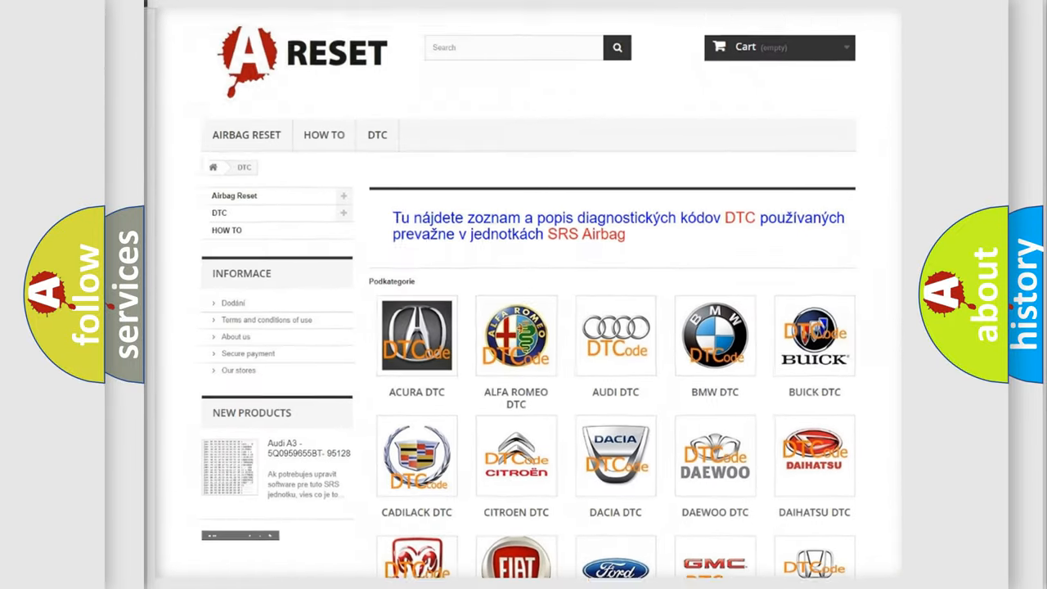
Step: Scroll down the DTC catalogue of car makes to reach the Ford category
{"action": "scroll", "scroll_direction": "down", "scroll_amount": 3}
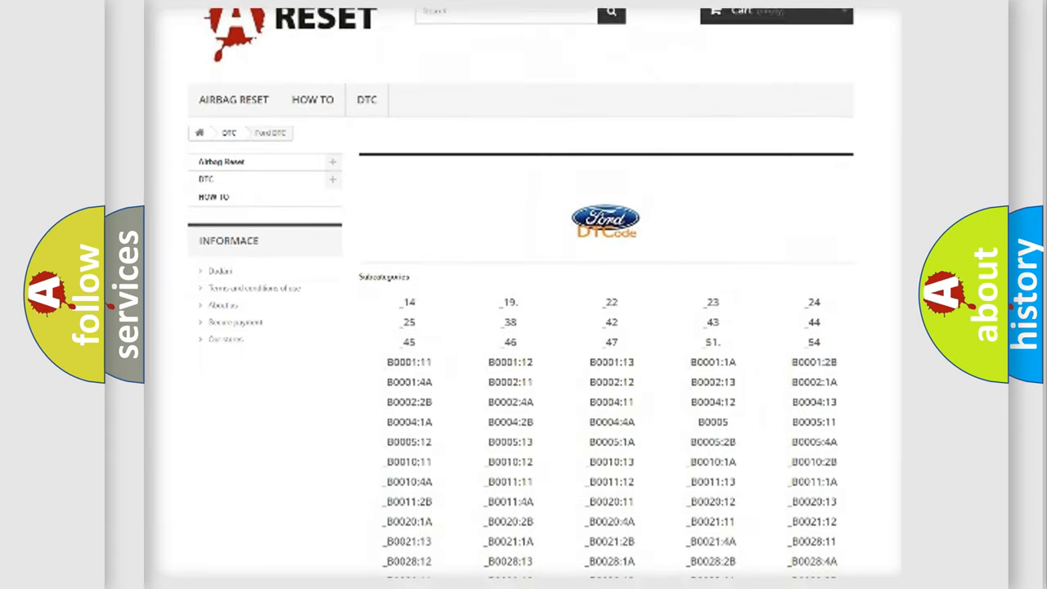
{"action": "scroll", "scroll_direction": "down", "scroll_amount": 3}
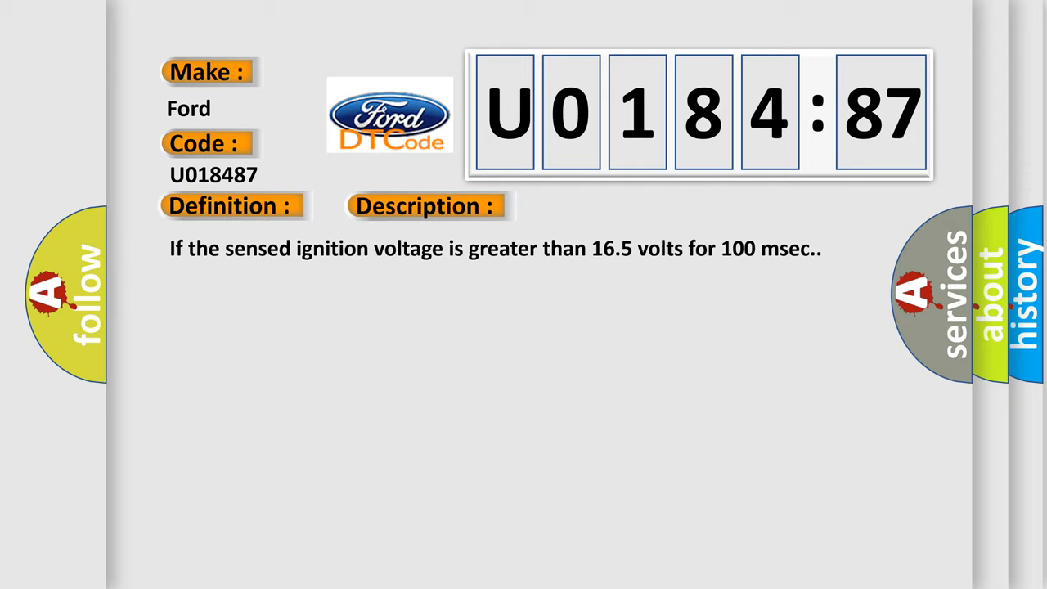
Step: Advance to the U0184:87 slide's Description and Cause text about the PCM charging system and ABS module
{"action": "left_click", "coordinate": [600, 205]}
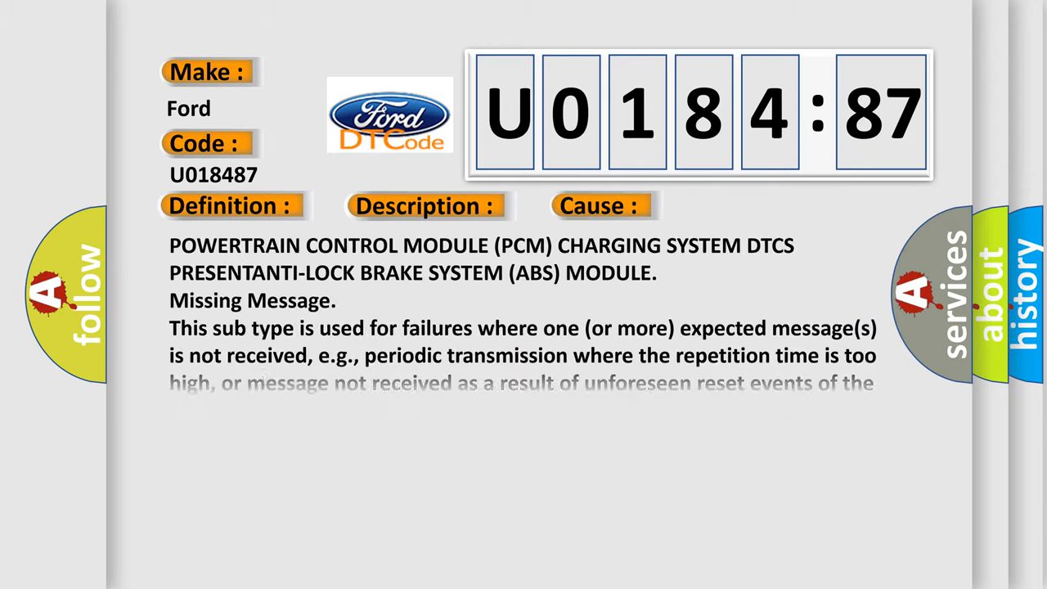